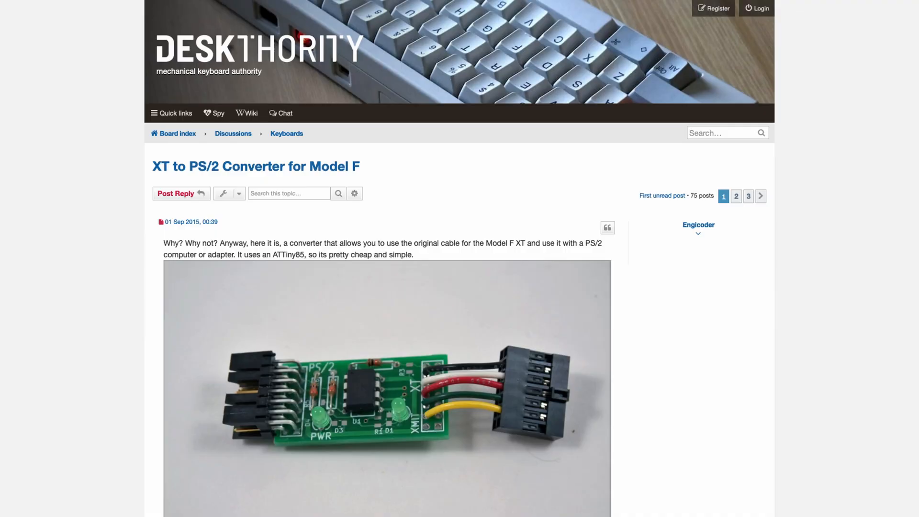
Step: Scroll down the Deskthority XT to PS/2 converter thread to finish reading it
scroll(down, 3)
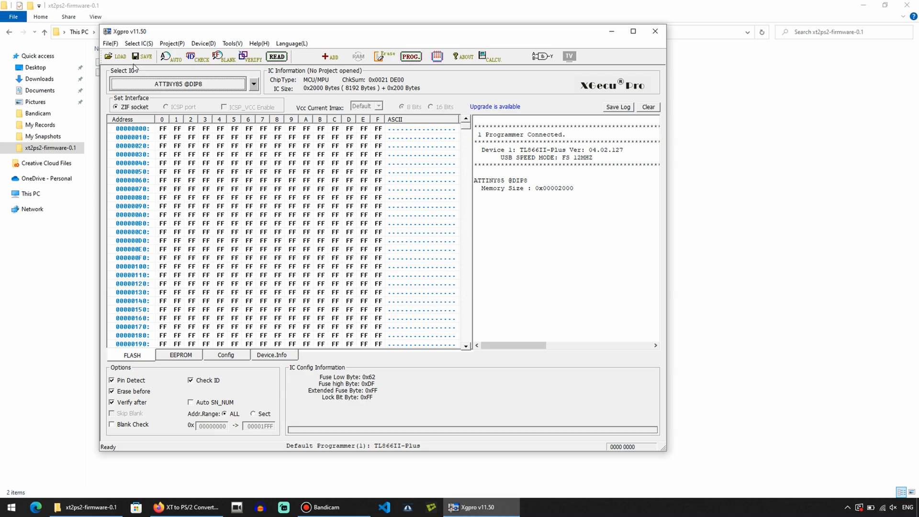
Step: Load xt2ps2-0.1.hex as Intel HEX into the FLASH buffer (checksum 0x0012 CE52)
click(116, 56)
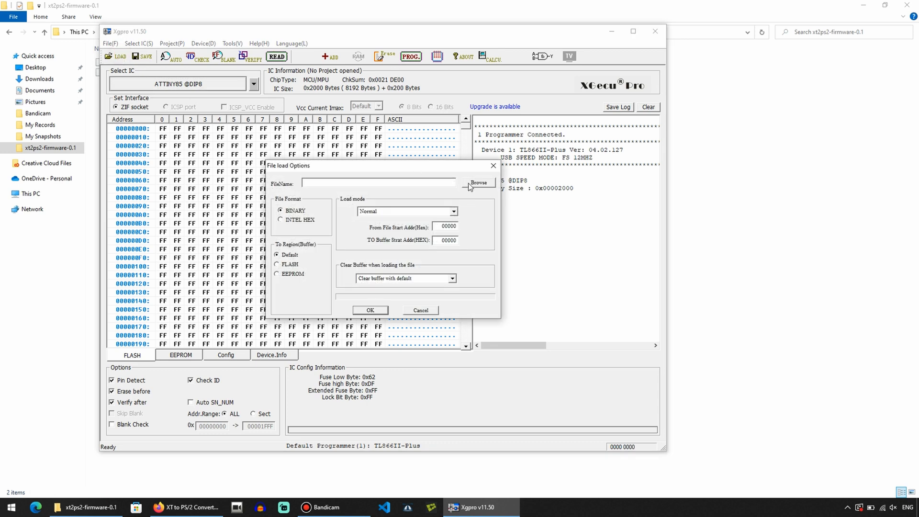
click(479, 183)
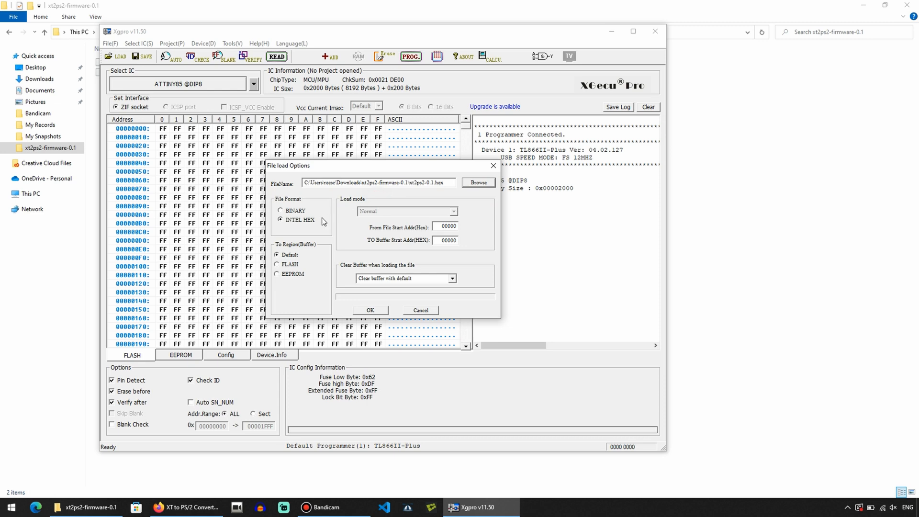
mouse_move(294, 265)
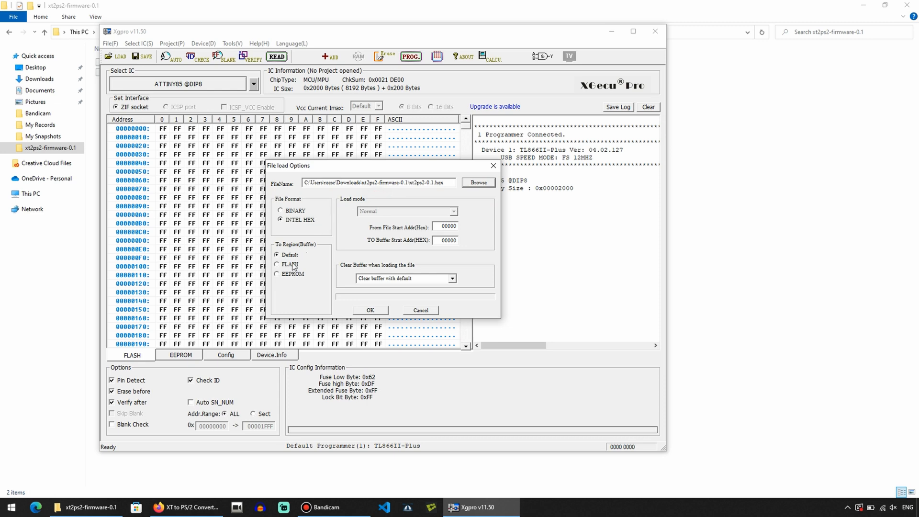
click(279, 264)
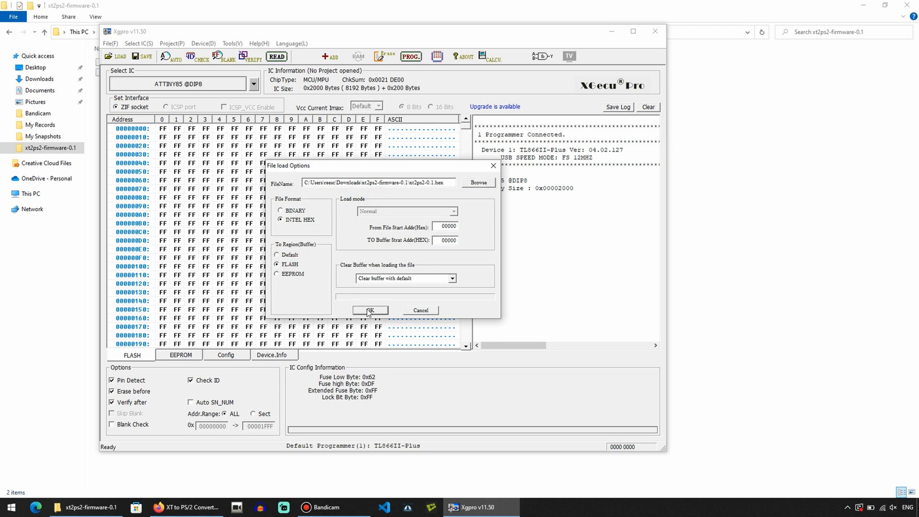
click(369, 310)
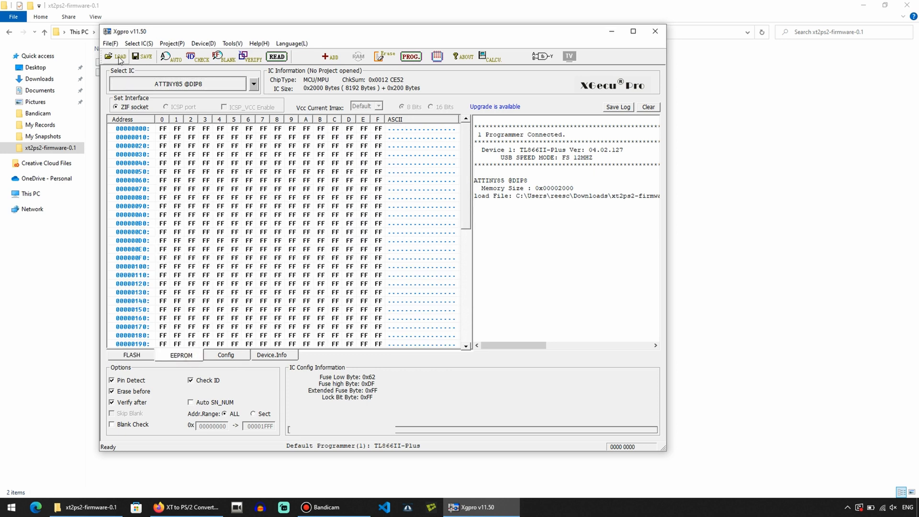
Step: Load xt2ps2-0.1.eep into the EEPROM buffer, then view the Config fuse page
click(117, 56)
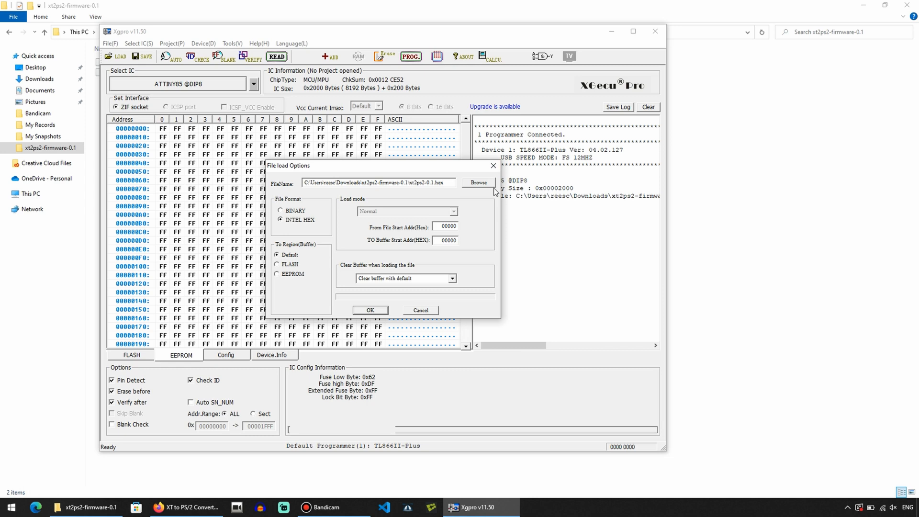
click(479, 182)
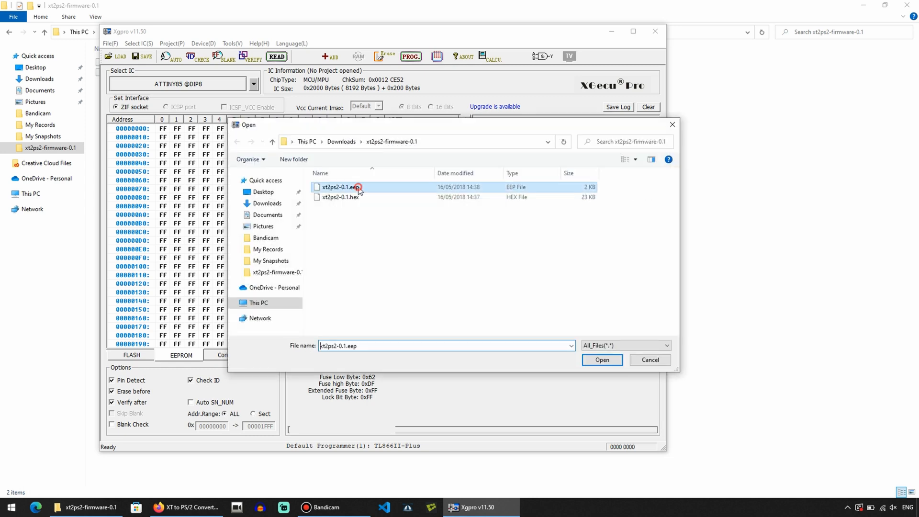
click(603, 359)
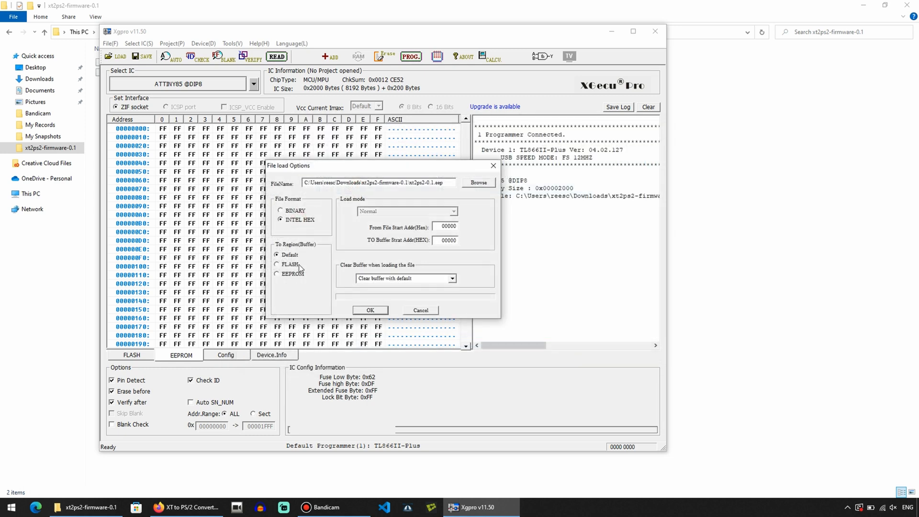
click(278, 274)
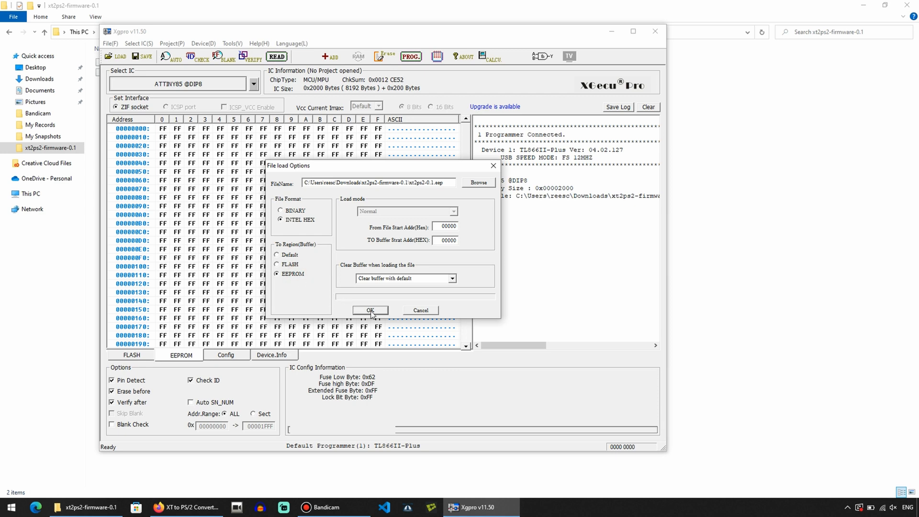
click(369, 310)
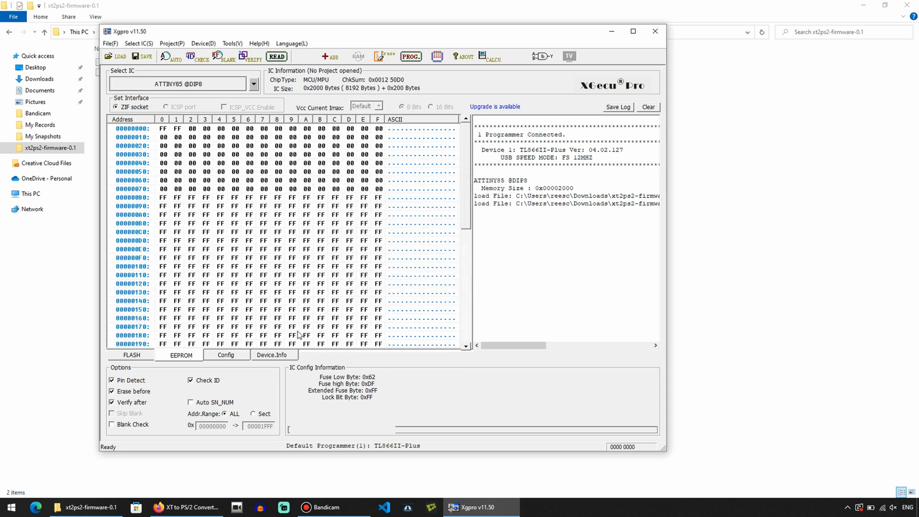
click(226, 354)
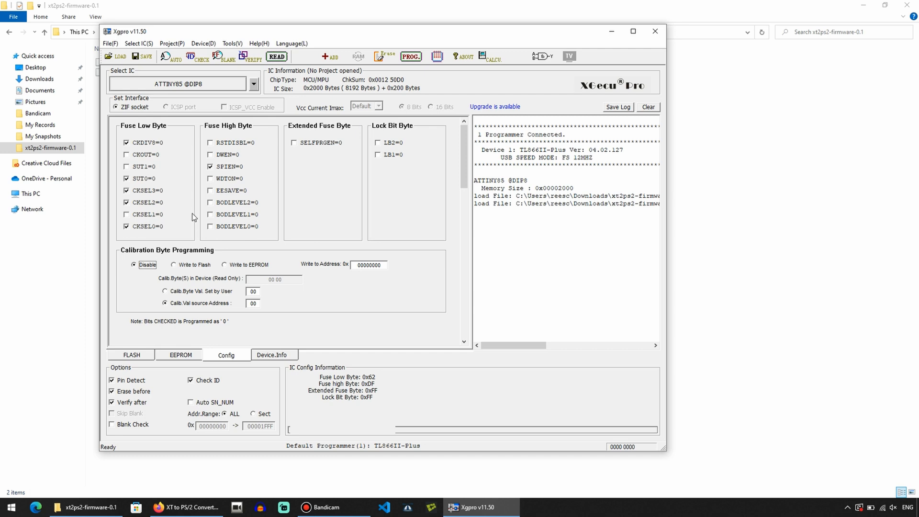
Step: Uncheck CKDIV8 so Fuse Low Byte reads 0xE2 and bring up the Chip Program window
click(126, 143)
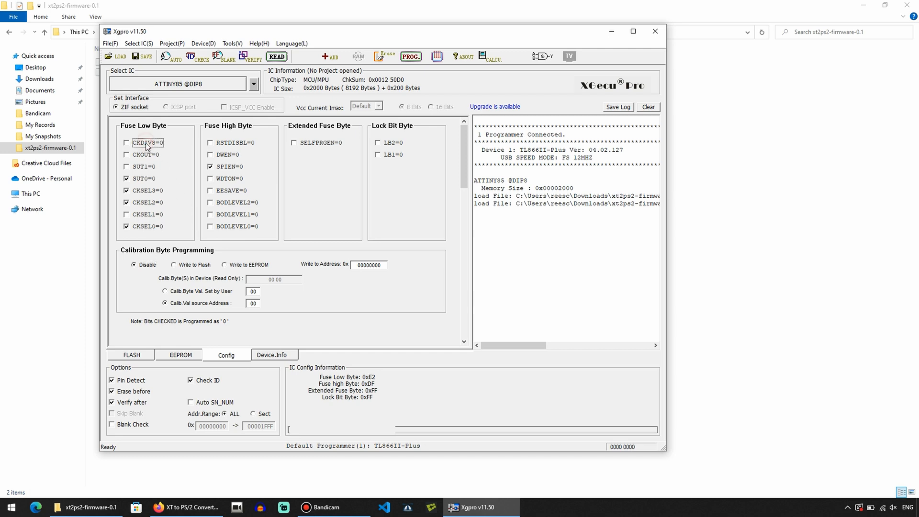
mouse_move(403, 67)
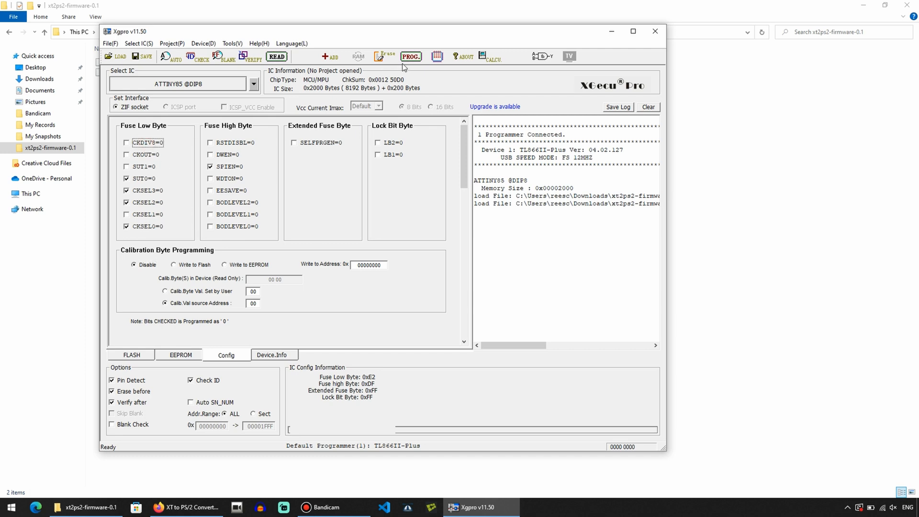
click(411, 57)
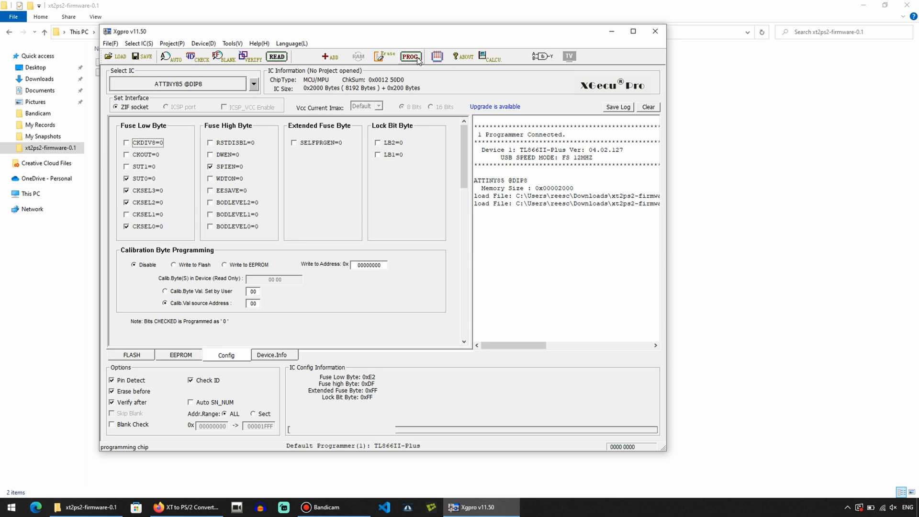
click(411, 56)
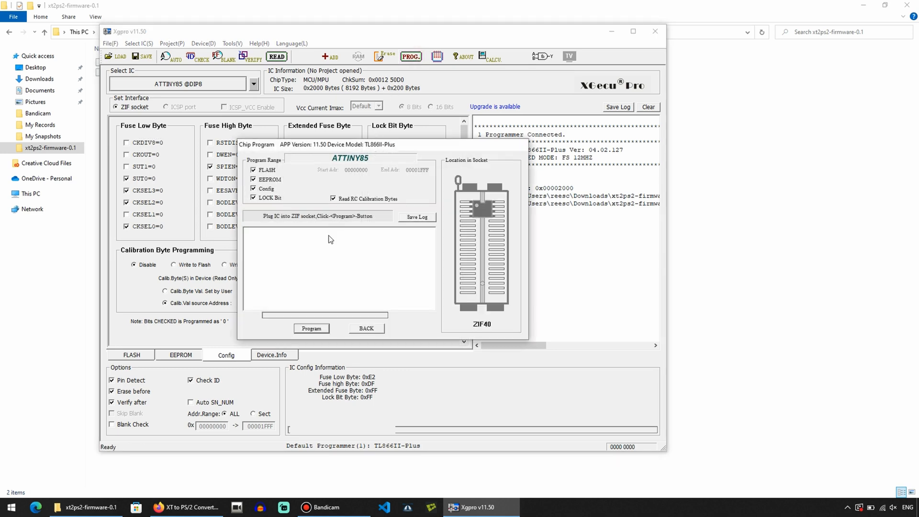
Step: Program the ATTINY85 with FLASH, EEPROM, Config and LOCK Bit, erasing and verifying
click(311, 328)
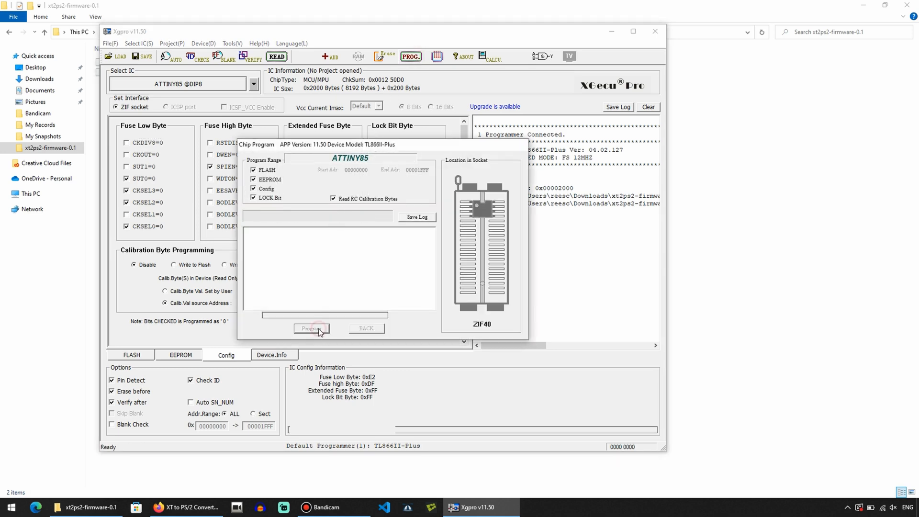
click(310, 329)
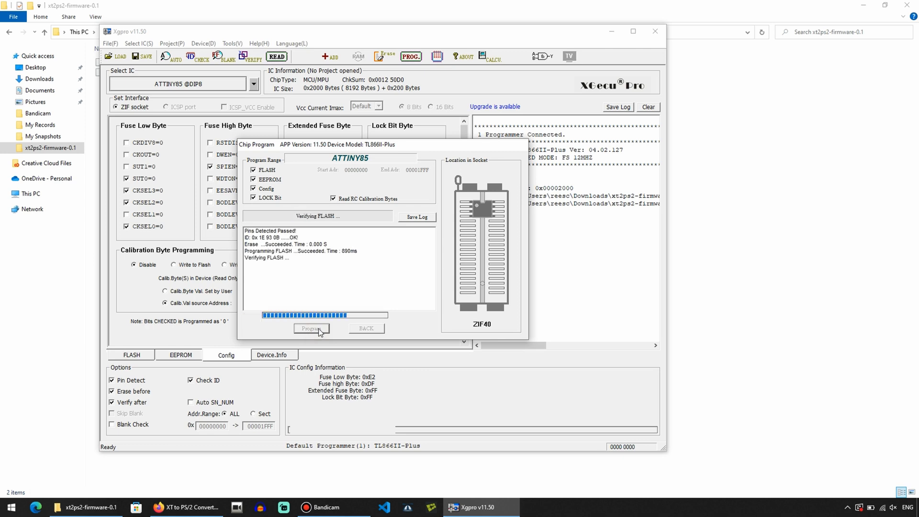